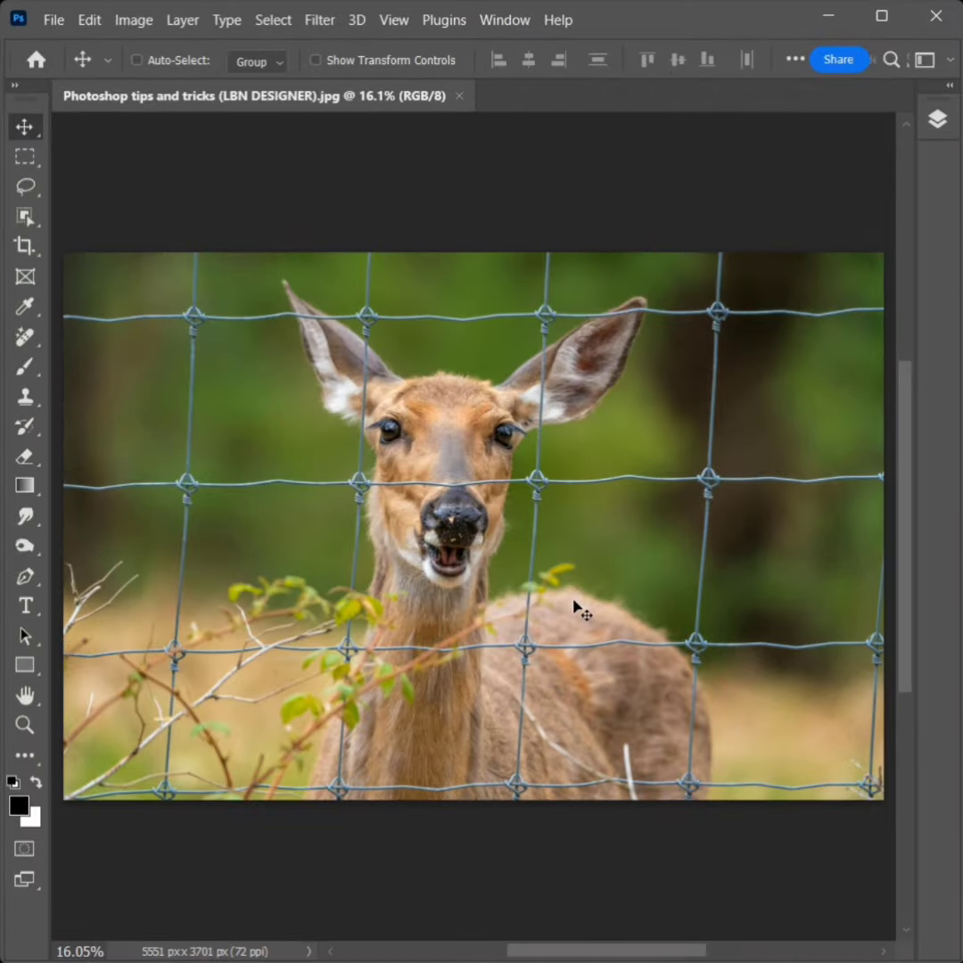
Add a new empty Layer 1 above Background via the Layers panel.
{"action": "left_click", "coordinate": [503, 20]}
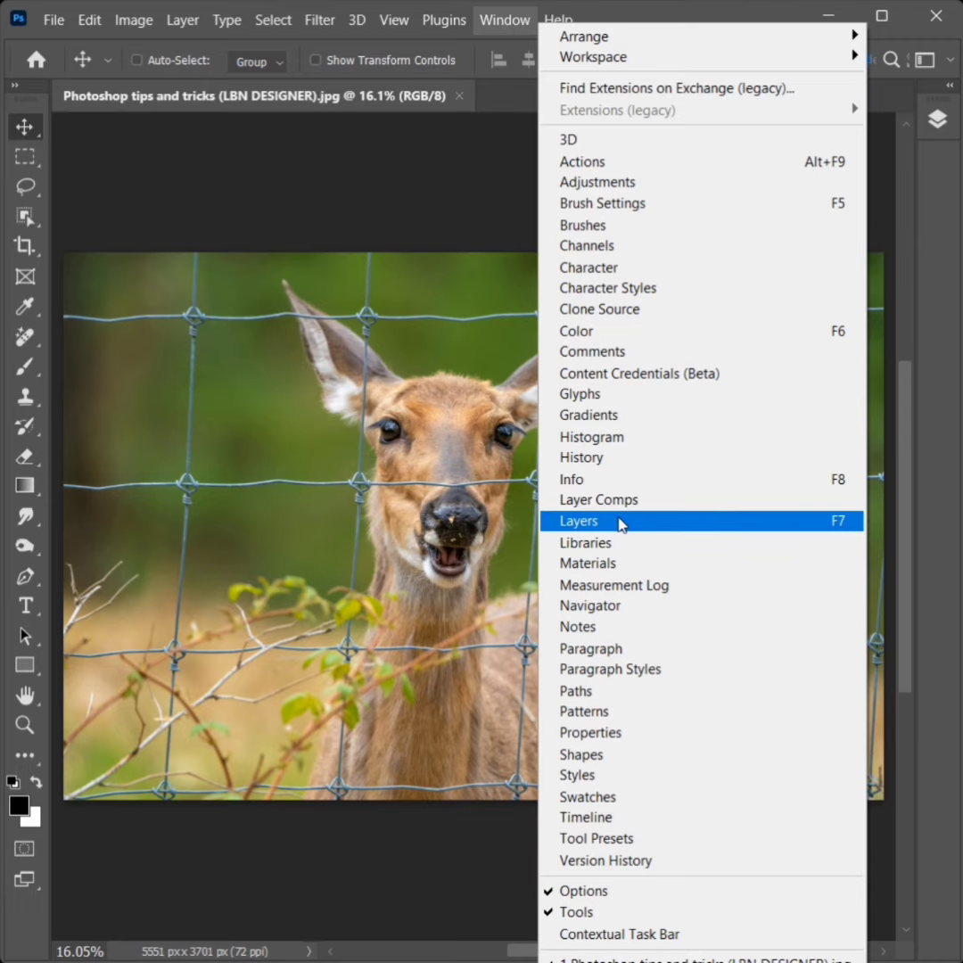
{"action": "left_click", "coordinate": [578, 521]}
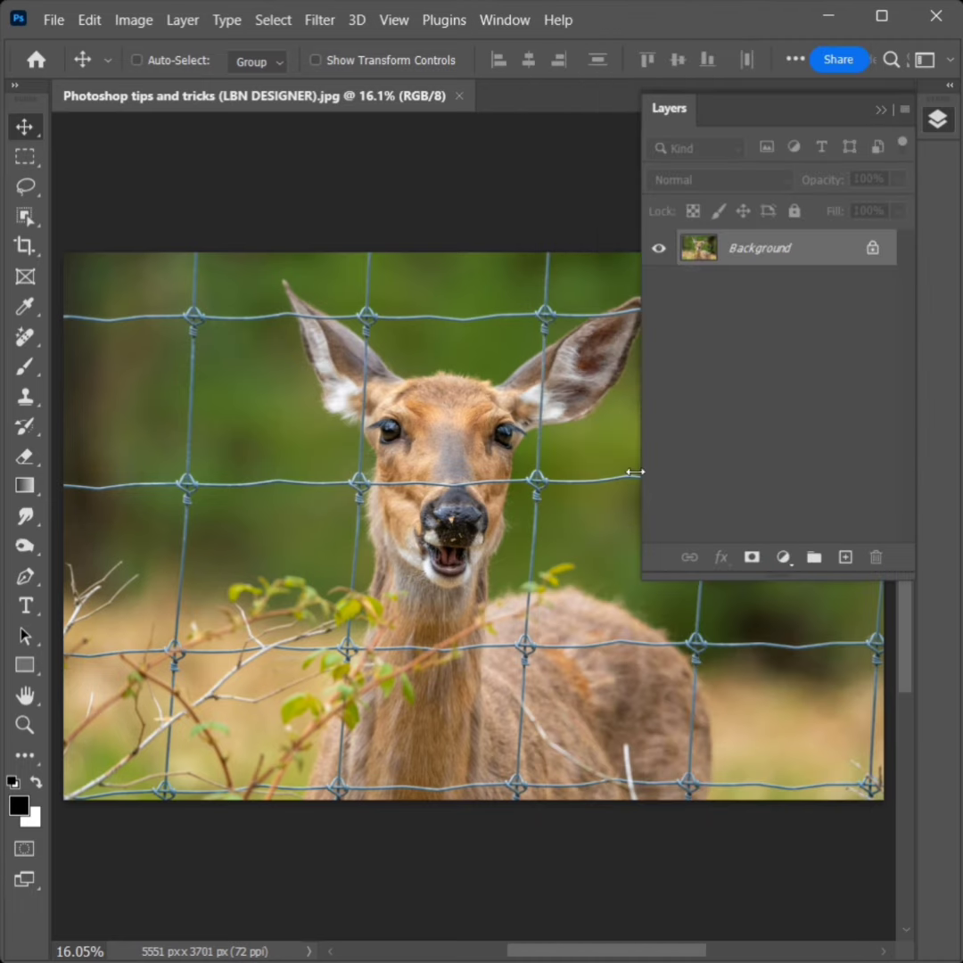
{"action": "left_click", "coordinate": [845, 557]}
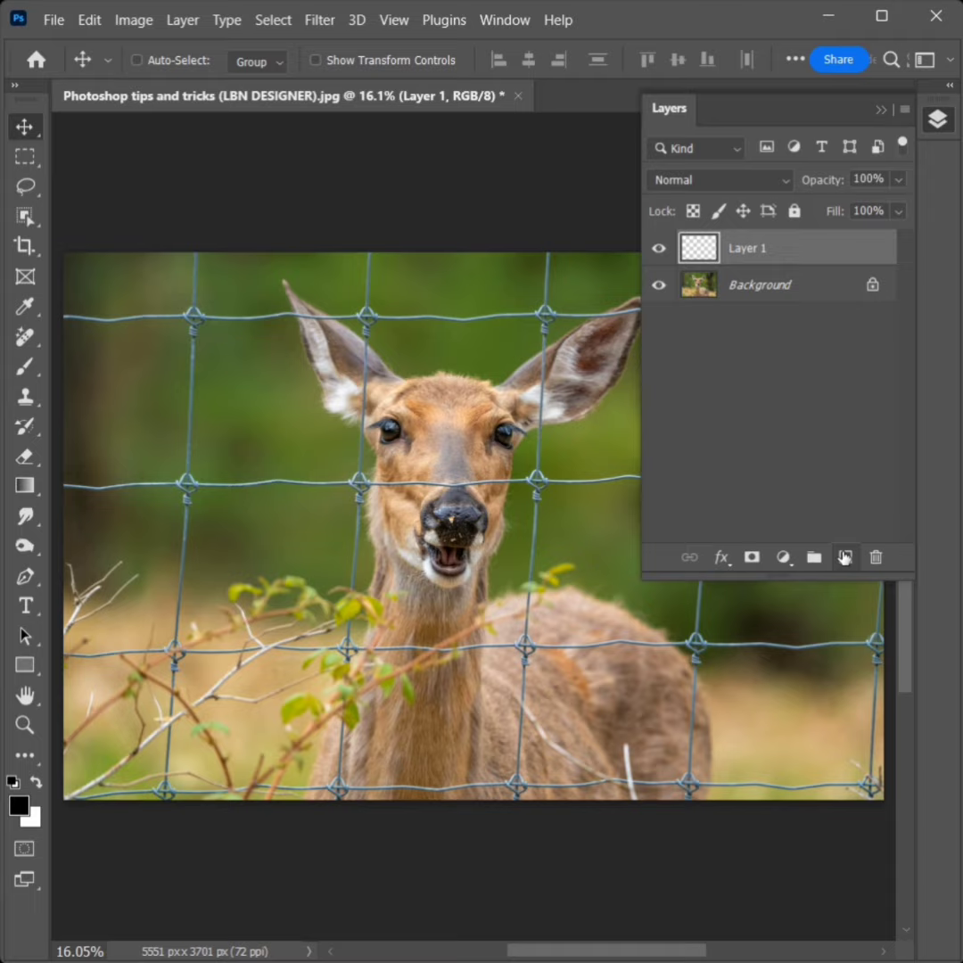
{"action": "mouse_move", "coordinate": [801, 238]}
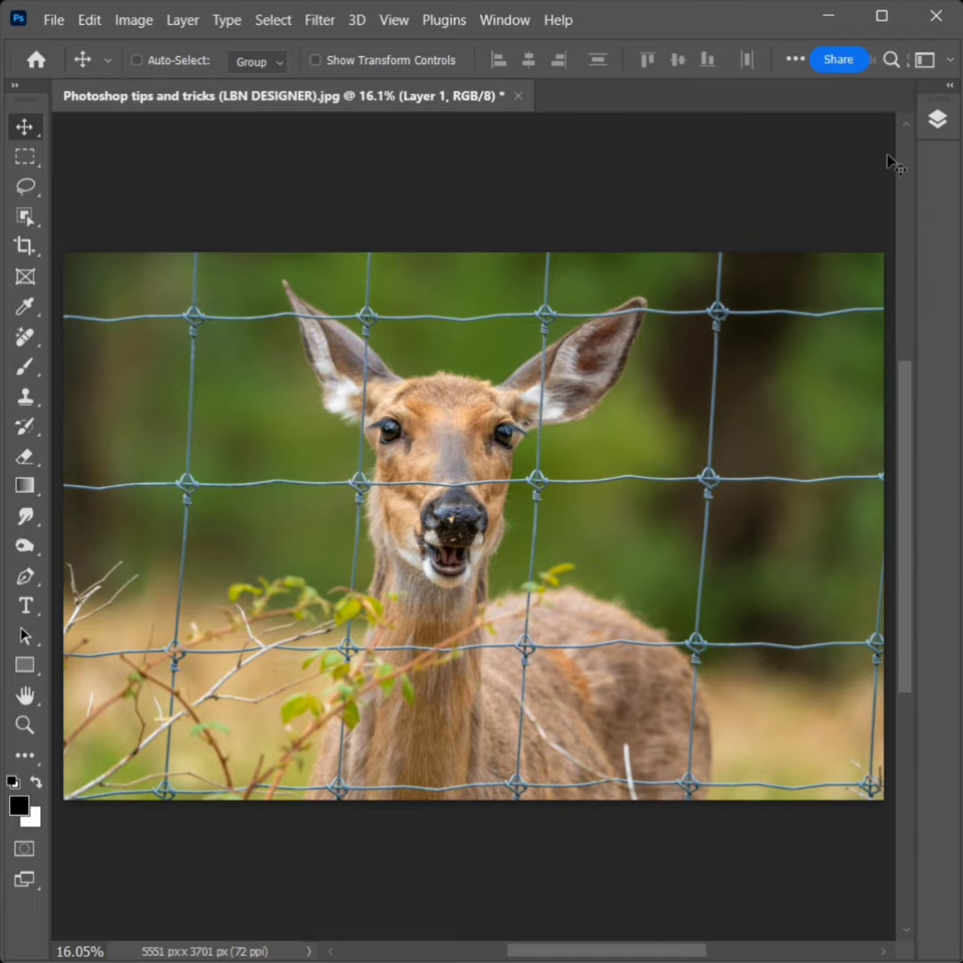
Choose the Brush Tool with white (#ffffff) foreground and a 40 px, 100% hard round brush.
{"action": "left_click", "coordinate": [25, 366]}
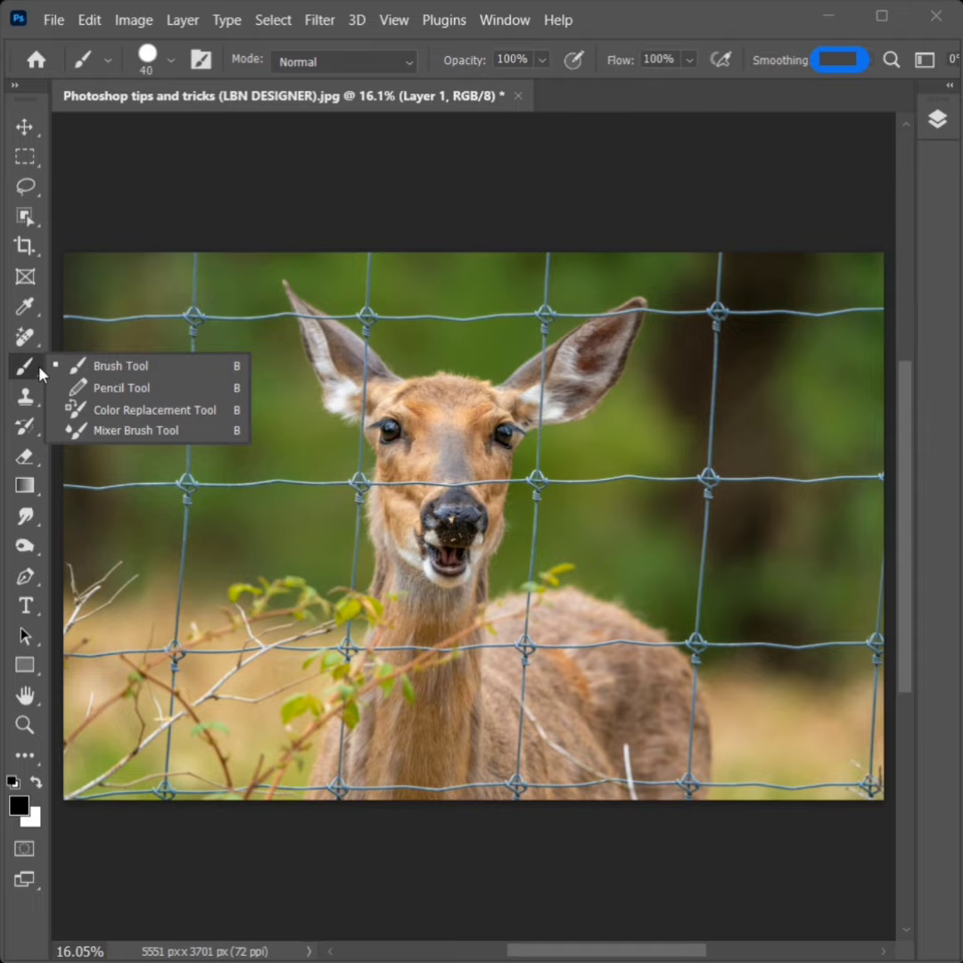
{"action": "mouse_move", "coordinate": [147, 365]}
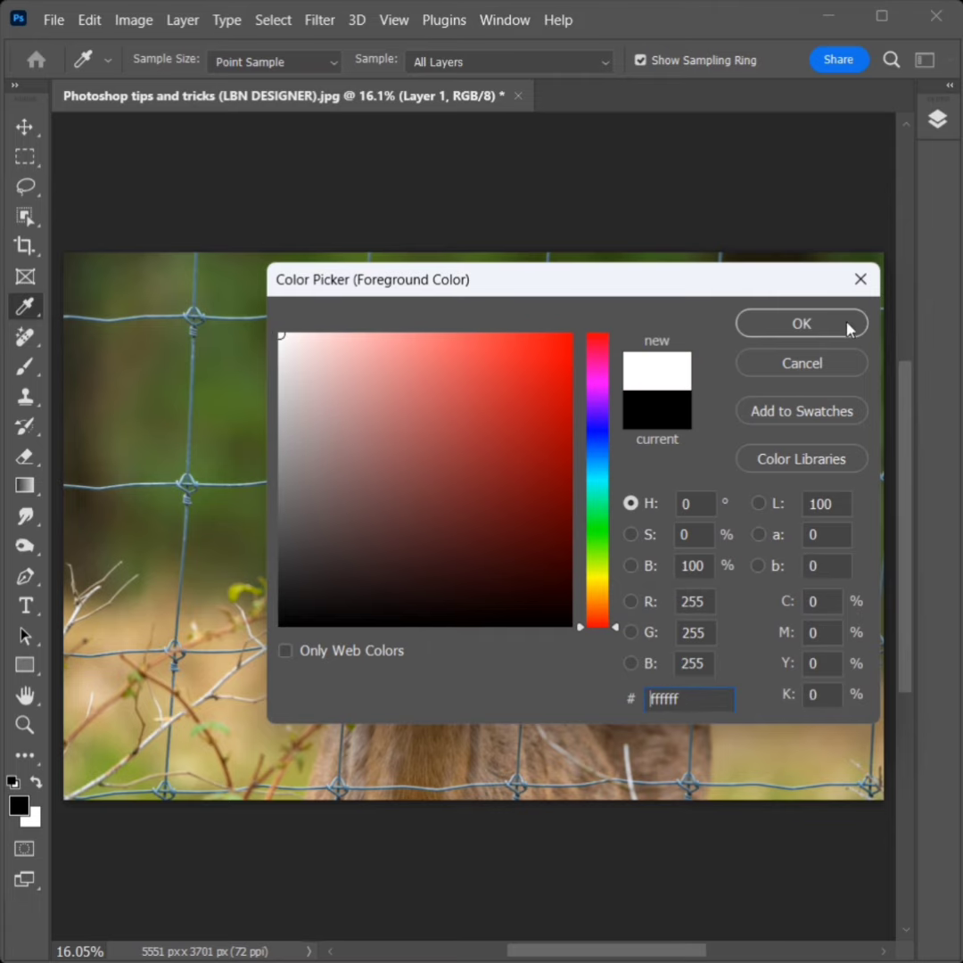
{"action": "left_click", "coordinate": [799, 323]}
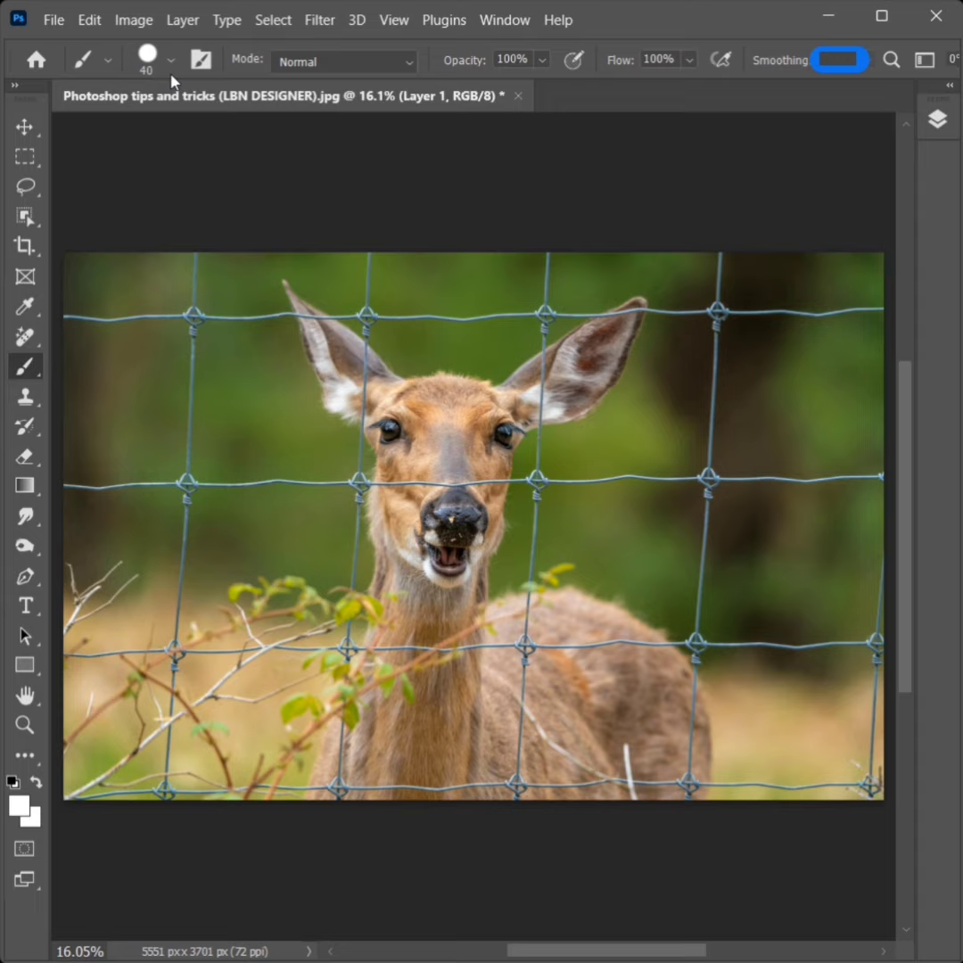
{"action": "left_click", "coordinate": [169, 61]}
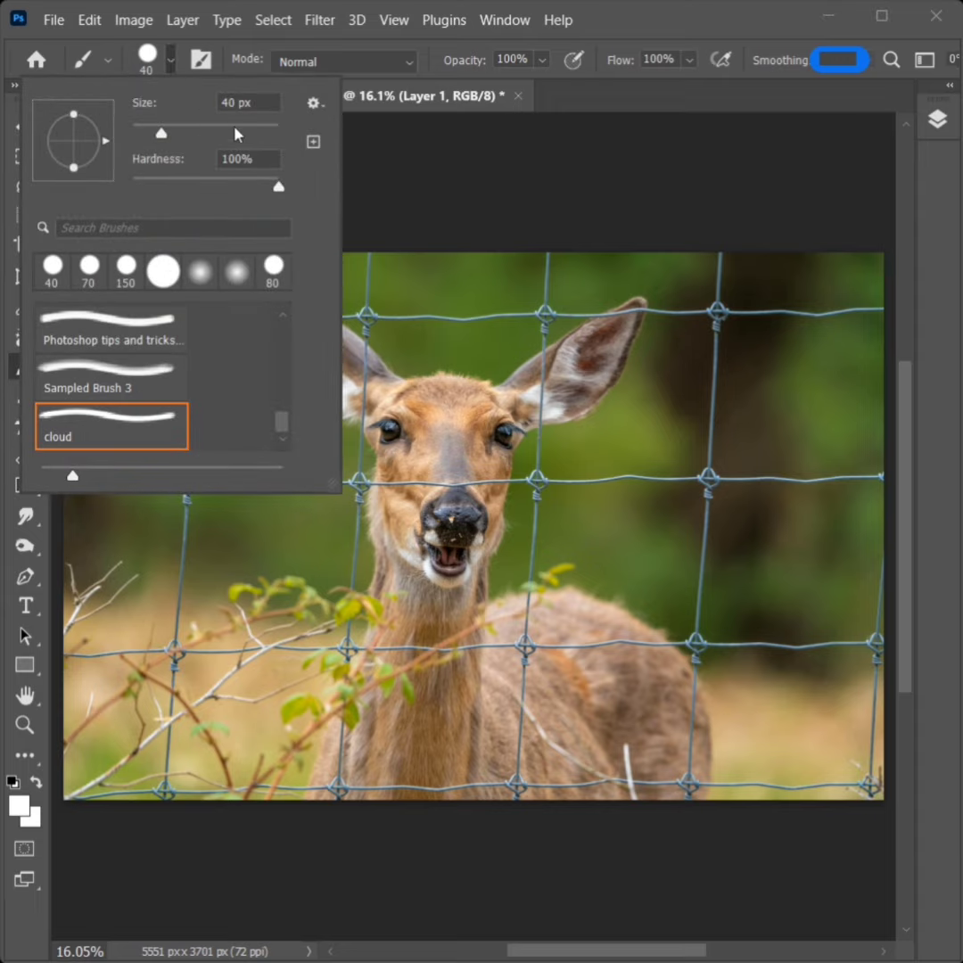
{"action": "mouse_move", "coordinate": [176, 66]}
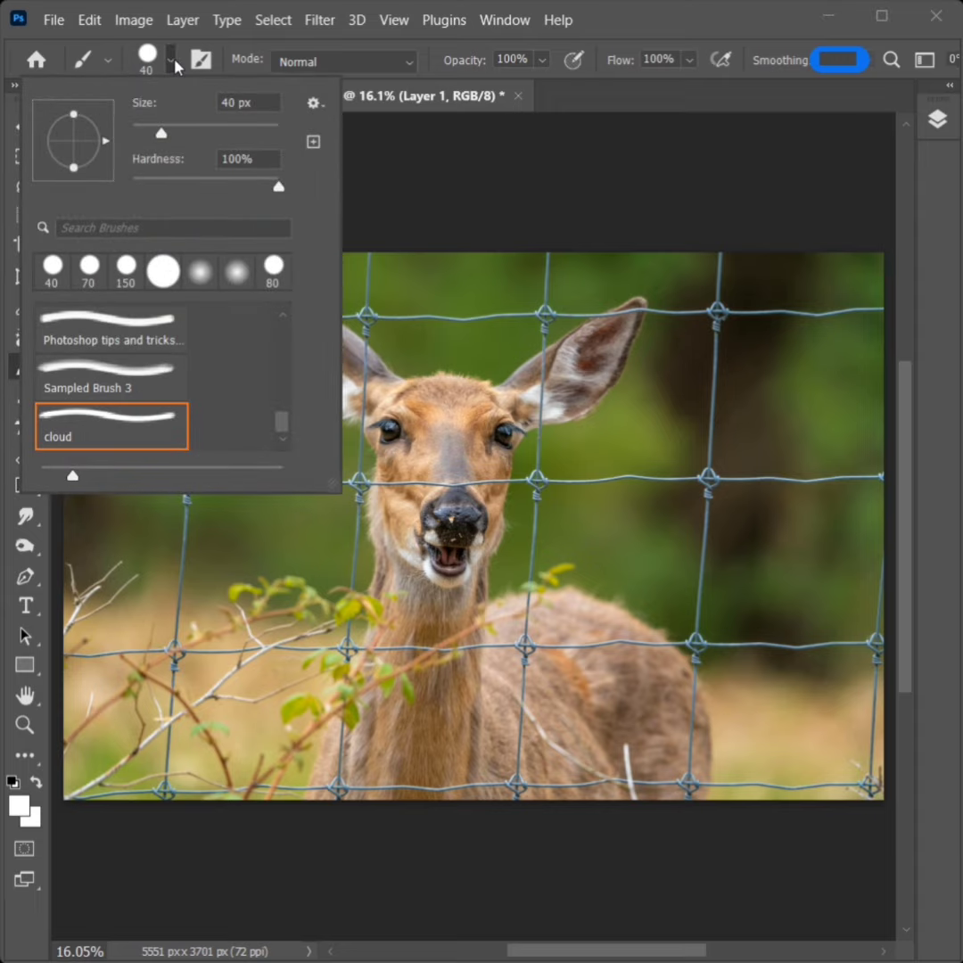
{"action": "left_click", "coordinate": [172, 60]}
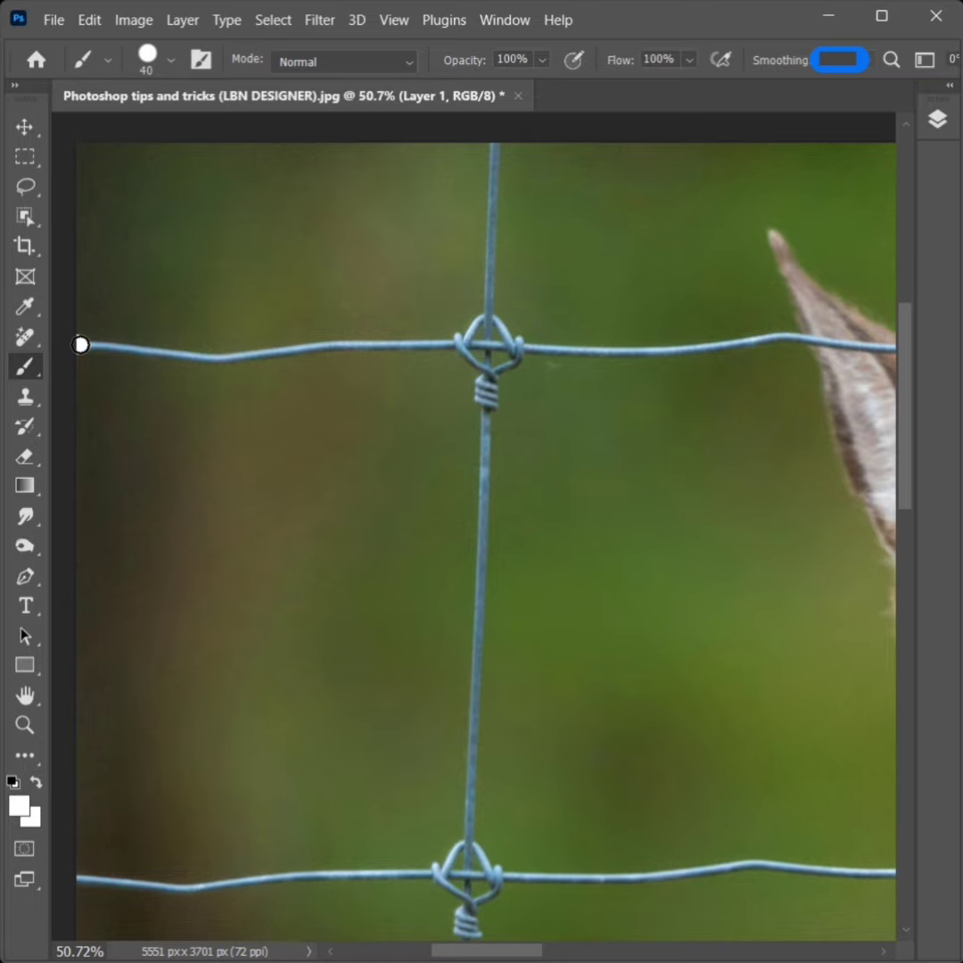
Trace every horizontal and vertical fence wire in white on Layer 1.
{"action": "left_click_drag", "start_coordinate": [80, 346], "coordinate": [265, 353]}
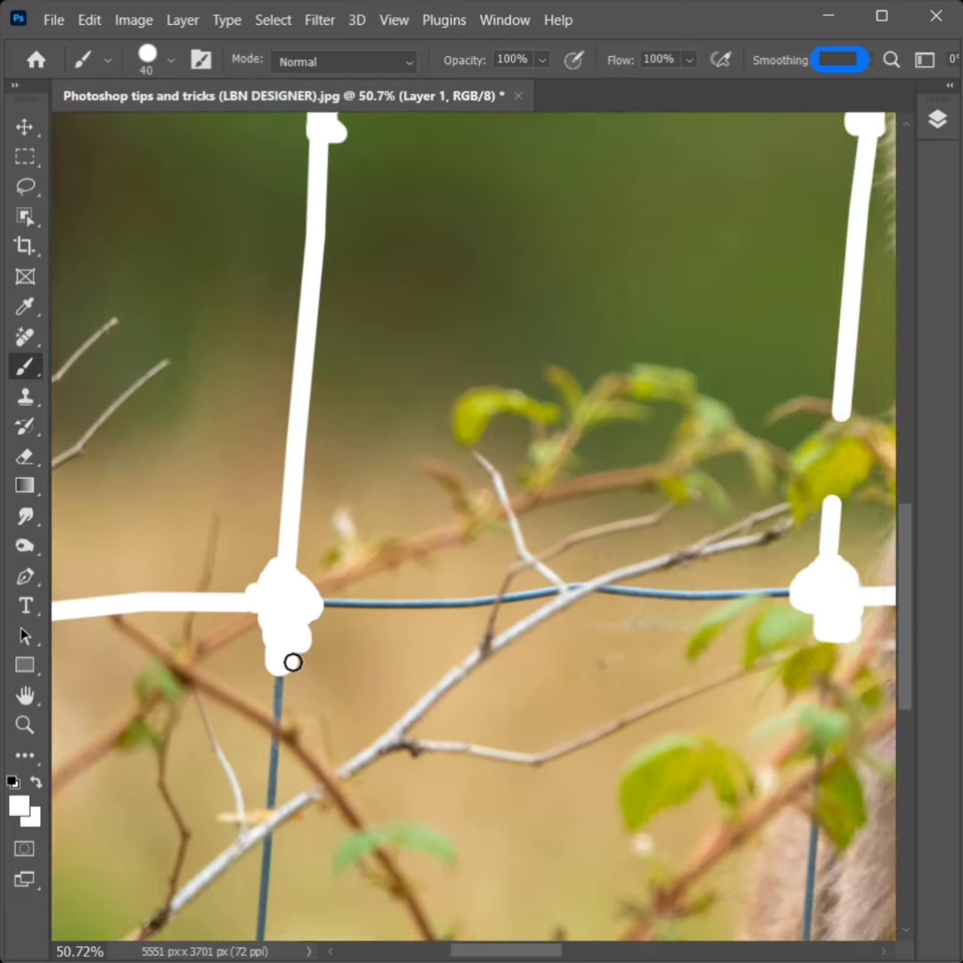
{"action": "scroll", "scroll_direction": "down", "scroll_amount": 3}
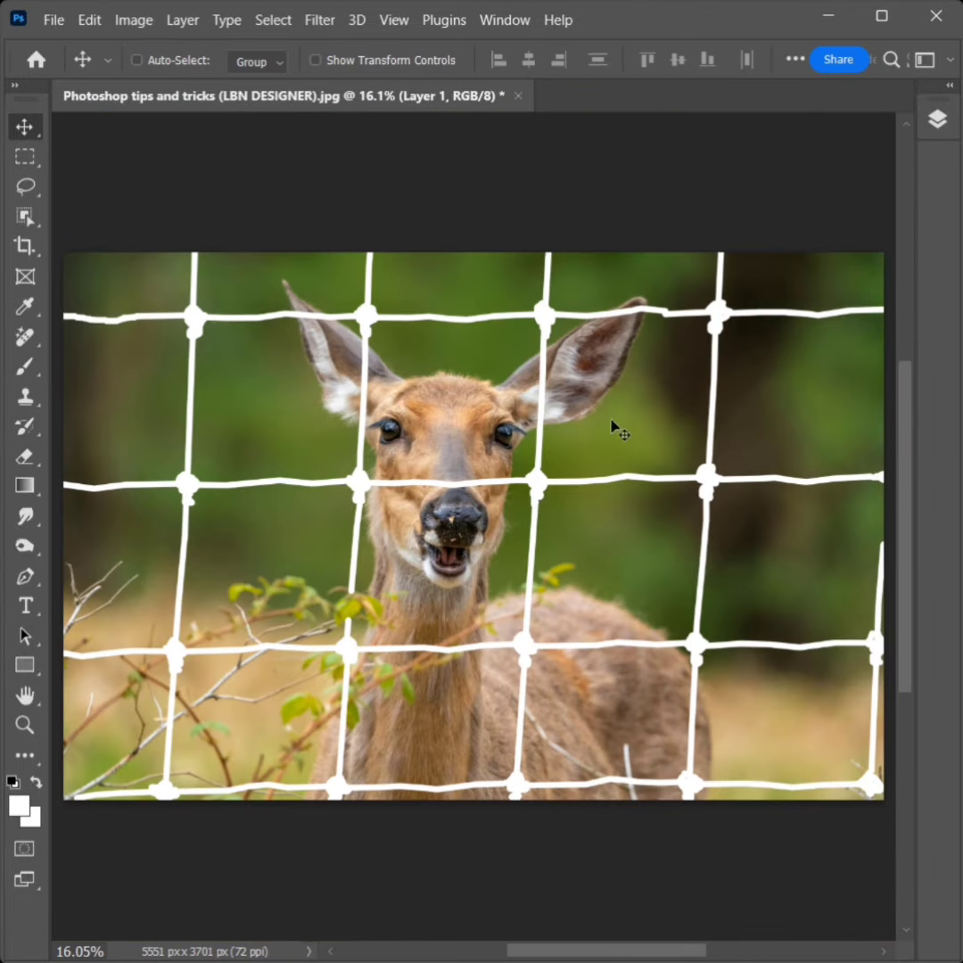
{"action": "mouse_move", "coordinate": [504, 20]}
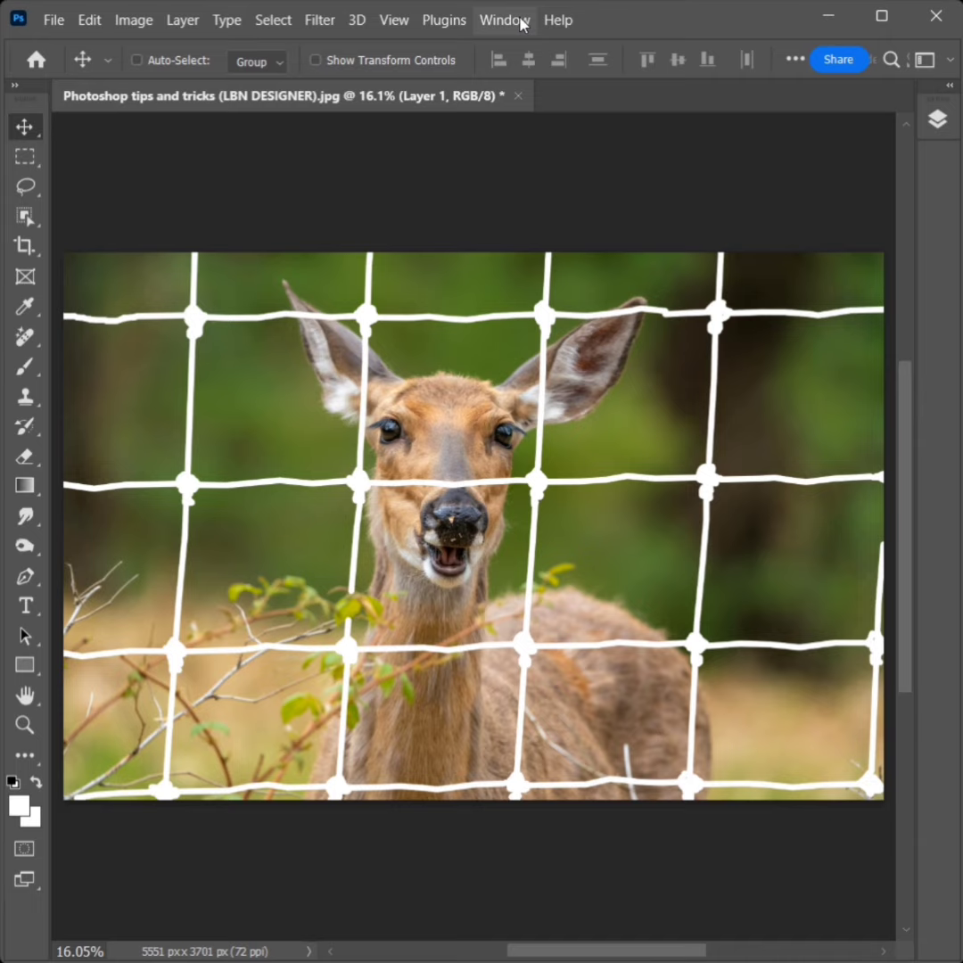
Select the painted pixels of Layer 1 from its thumbnail in the Layers panel.
{"action": "left_click", "coordinate": [505, 20]}
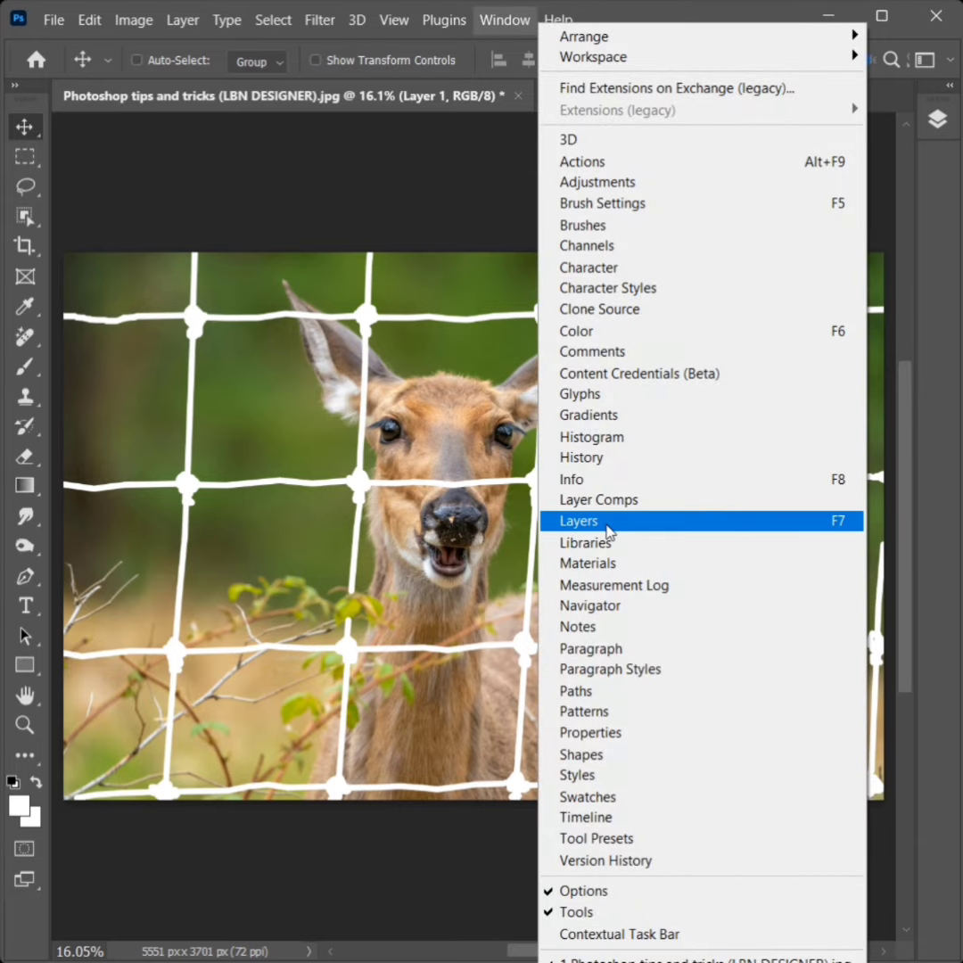
{"action": "left_click", "coordinate": [577, 521]}
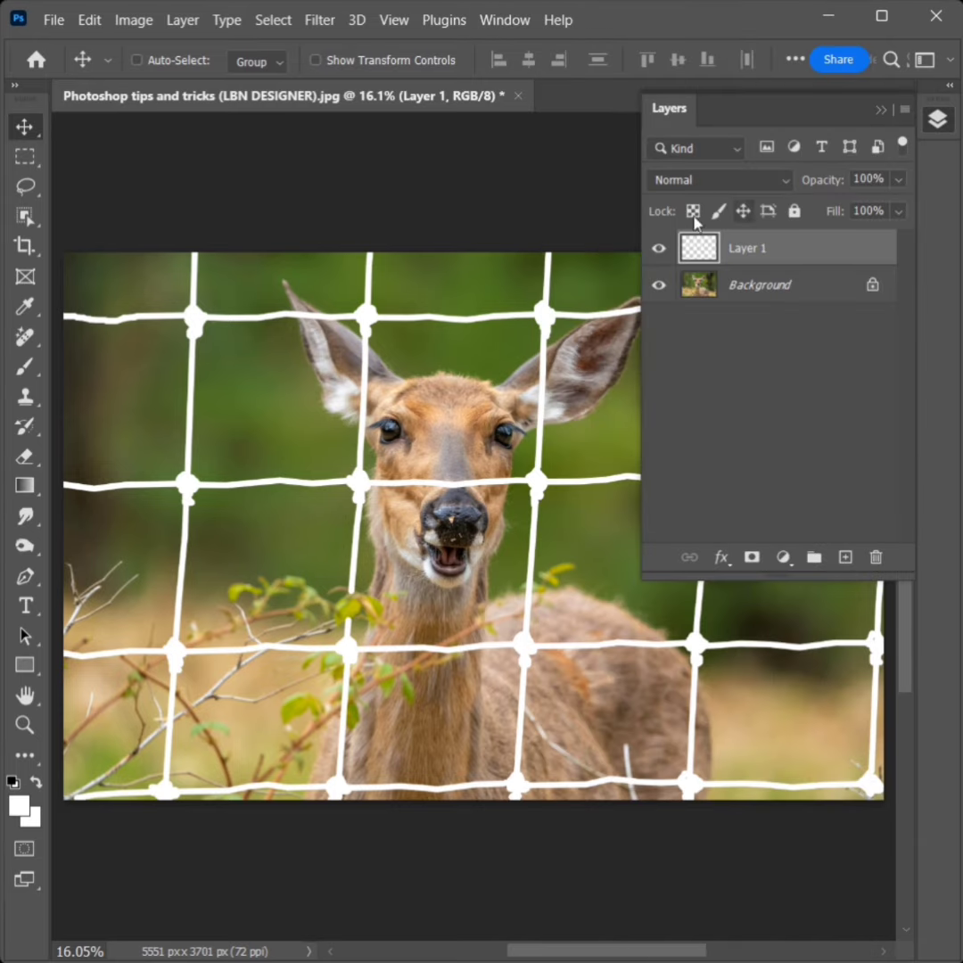
{"action": "right_click", "coordinate": [699, 246]}
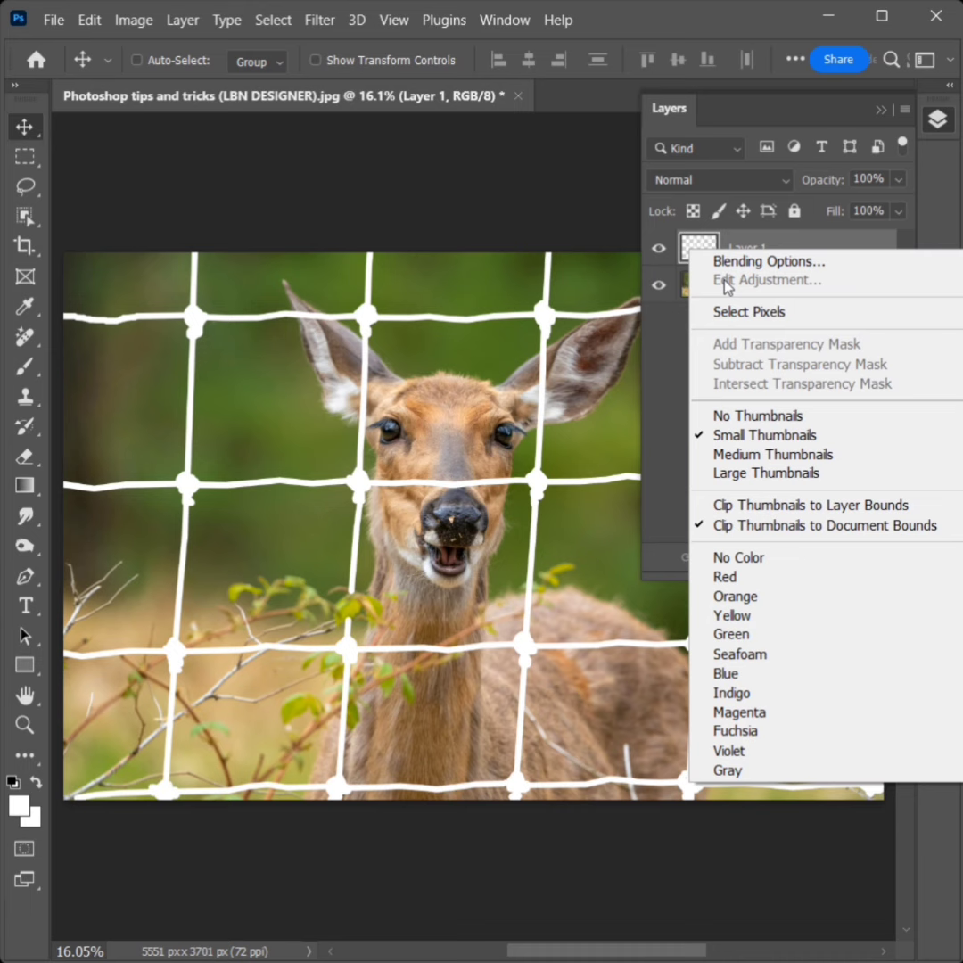
{"action": "left_click", "coordinate": [747, 311]}
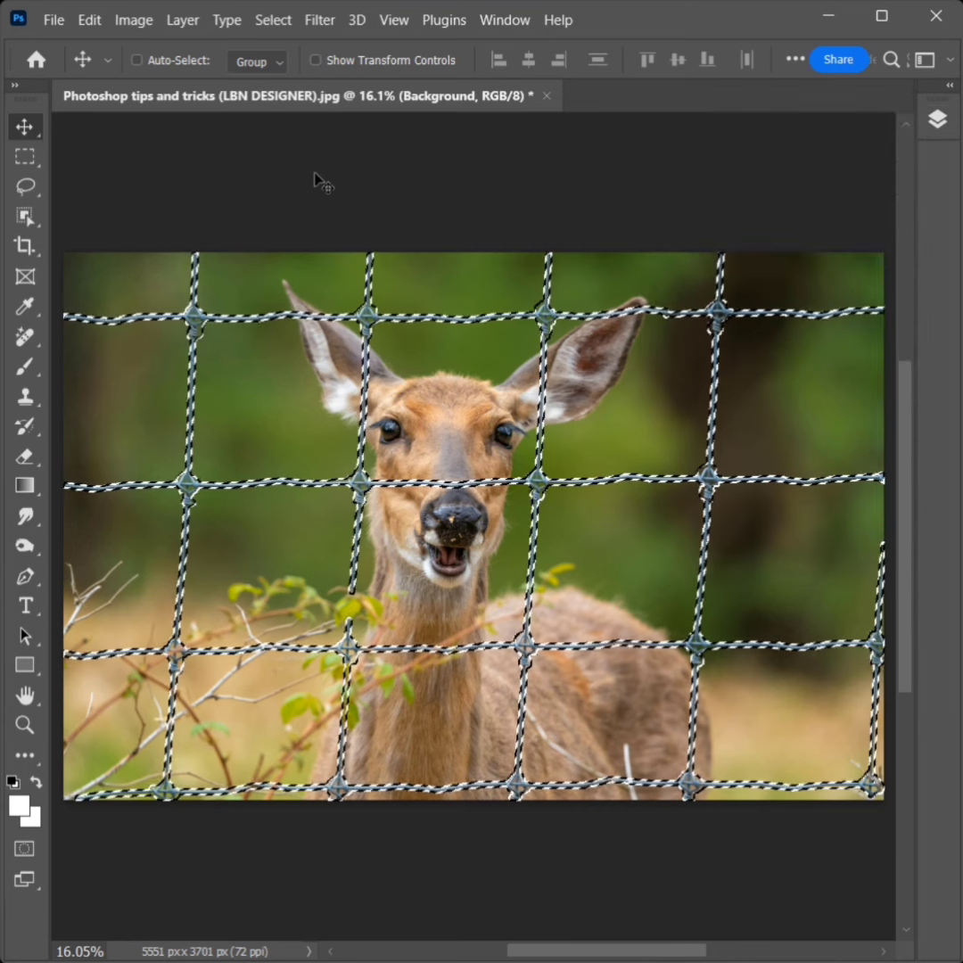
Expand the fence-wire selection by 3 pixels via Select > Modify > Expand.
{"action": "left_click", "coordinate": [273, 20]}
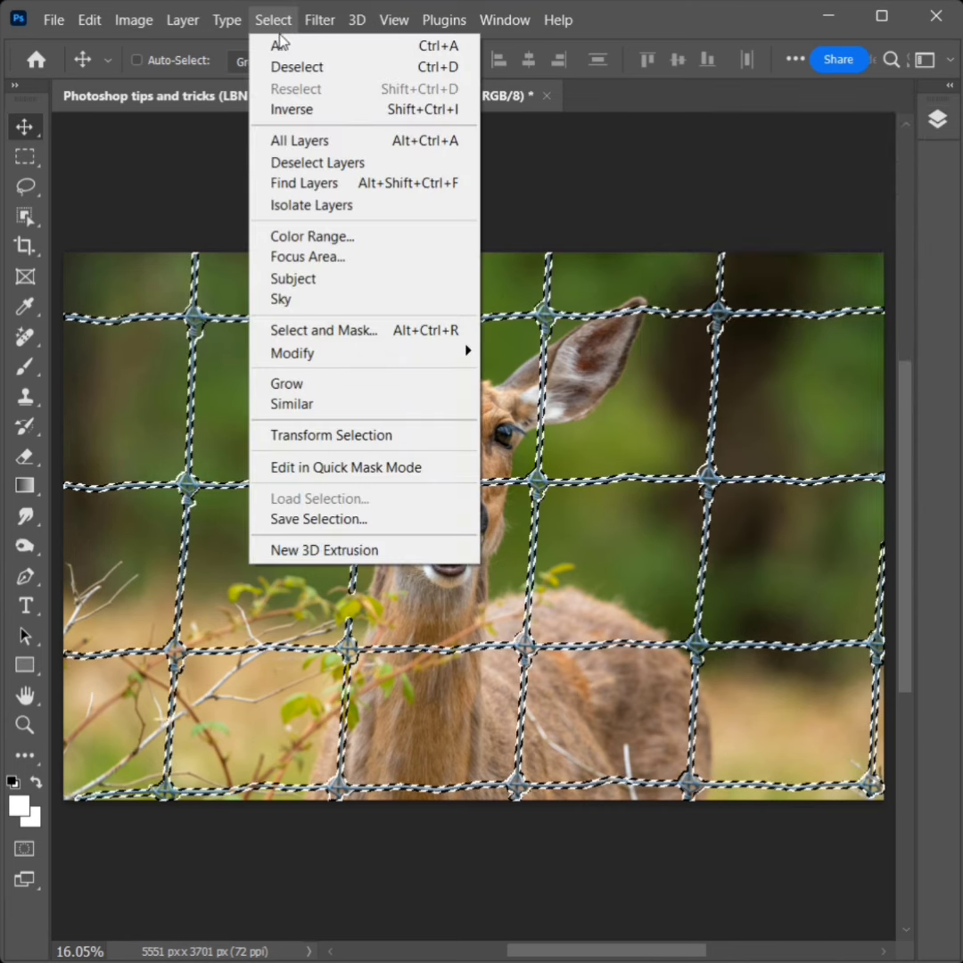
{"action": "mouse_move", "coordinate": [292, 353]}
{"action": "type", "text": "3"}
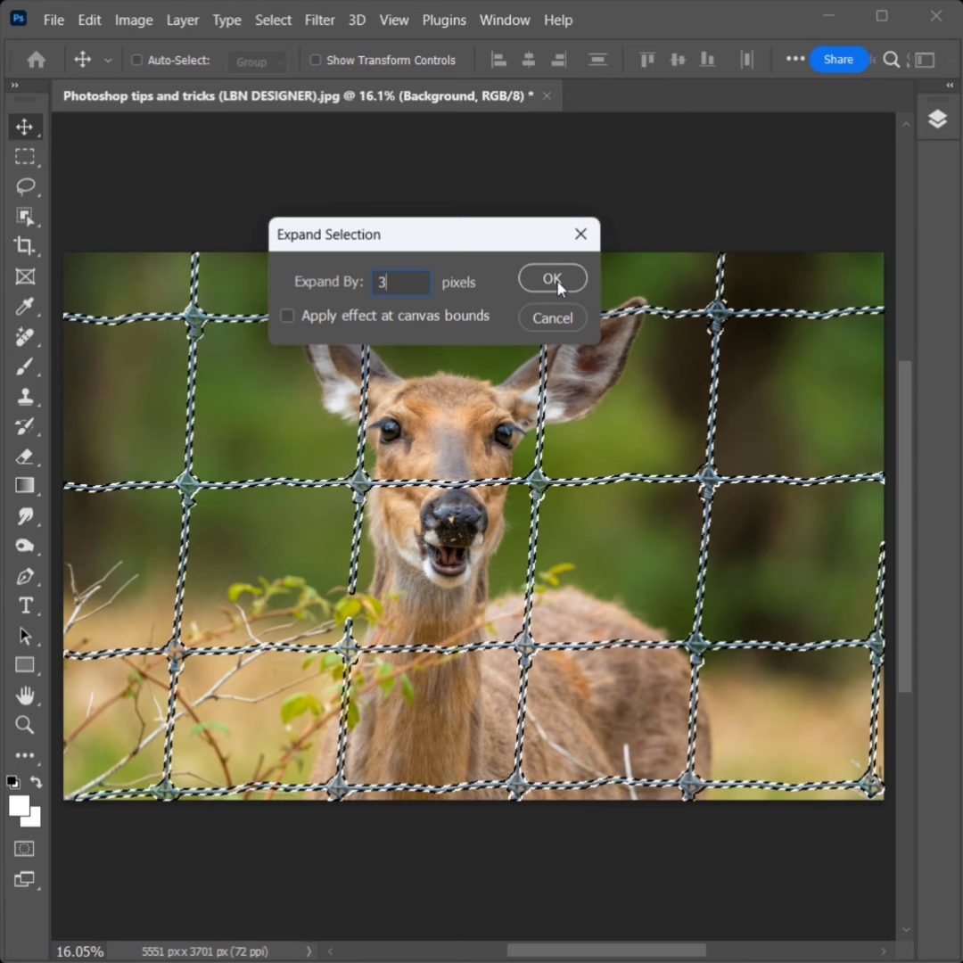
{"action": "left_click", "coordinate": [553, 278]}
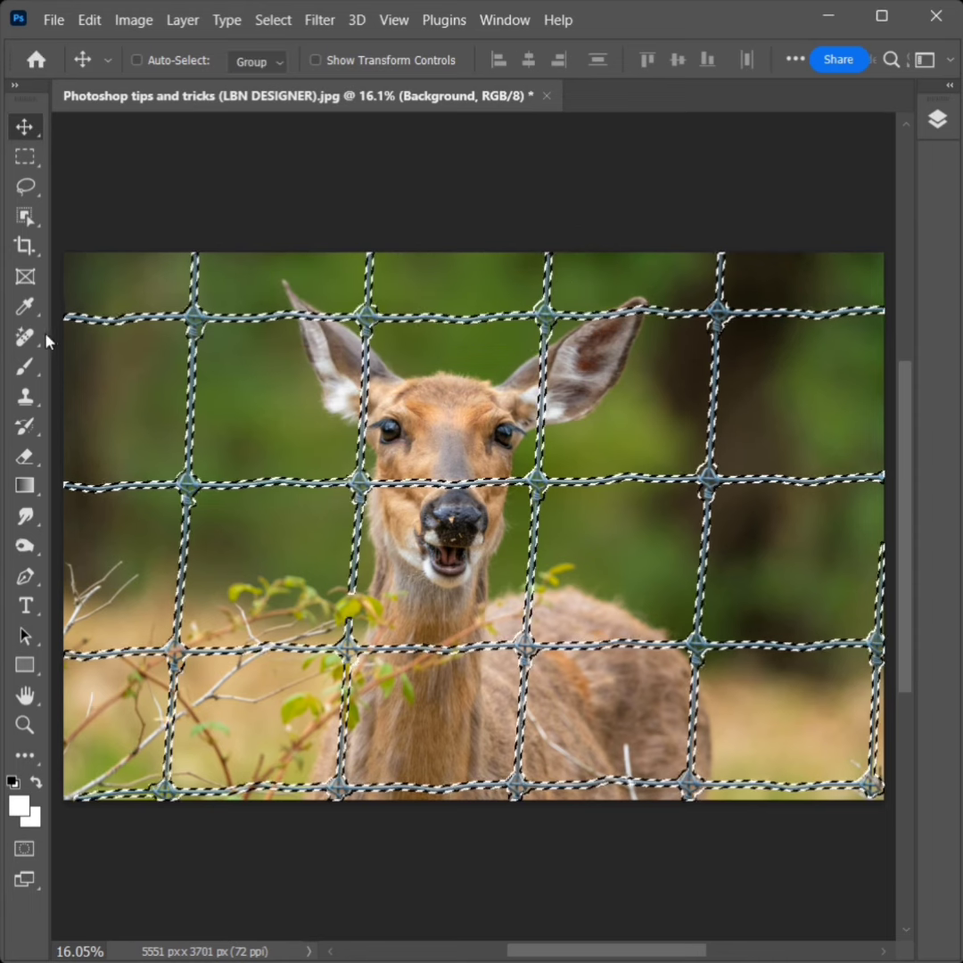
Activate the Remove Tool from the healing flyout with a green removal overlay.
{"action": "left_click", "coordinate": [25, 336]}
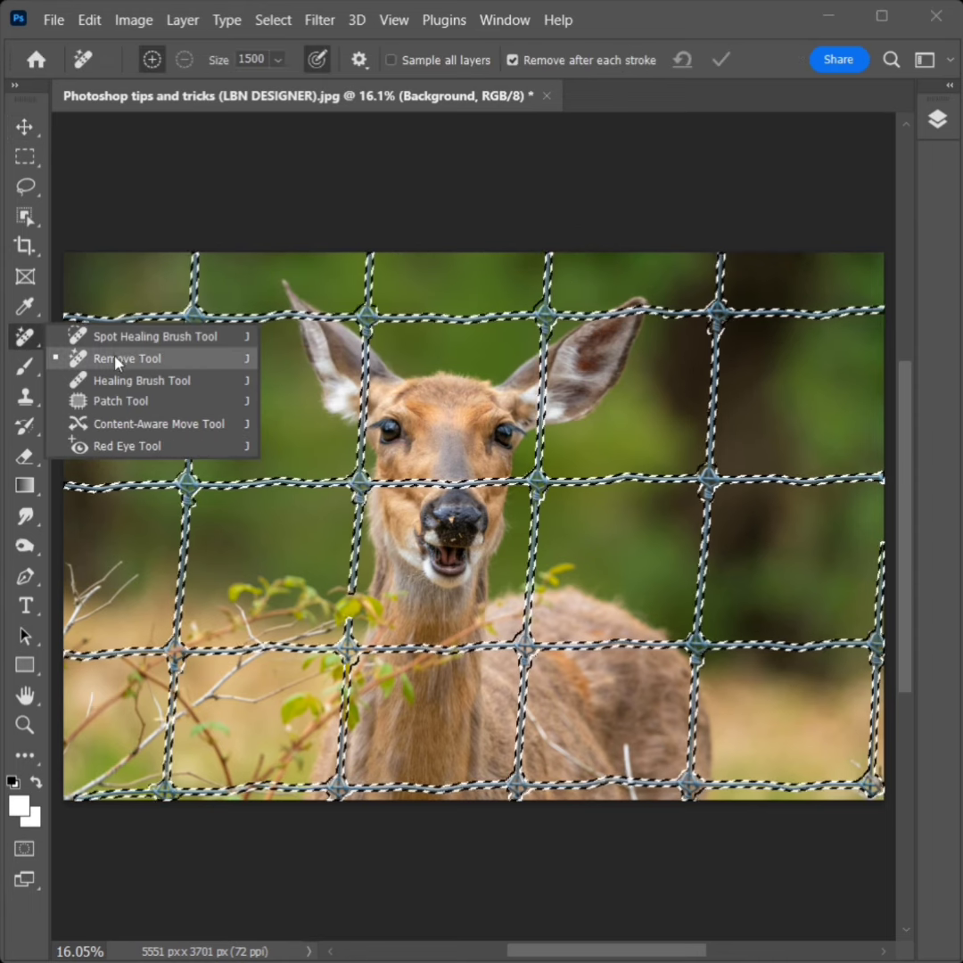
{"action": "left_click", "coordinate": [123, 357]}
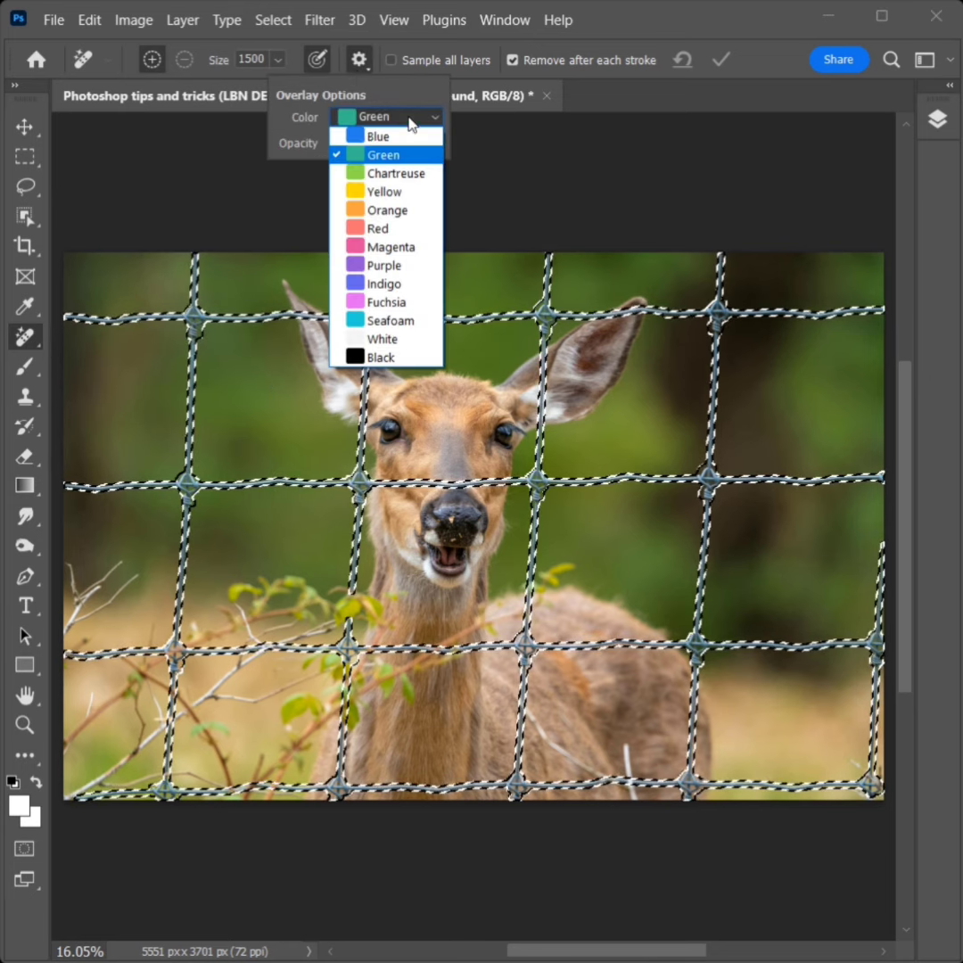
{"action": "left_click", "coordinate": [381, 153]}
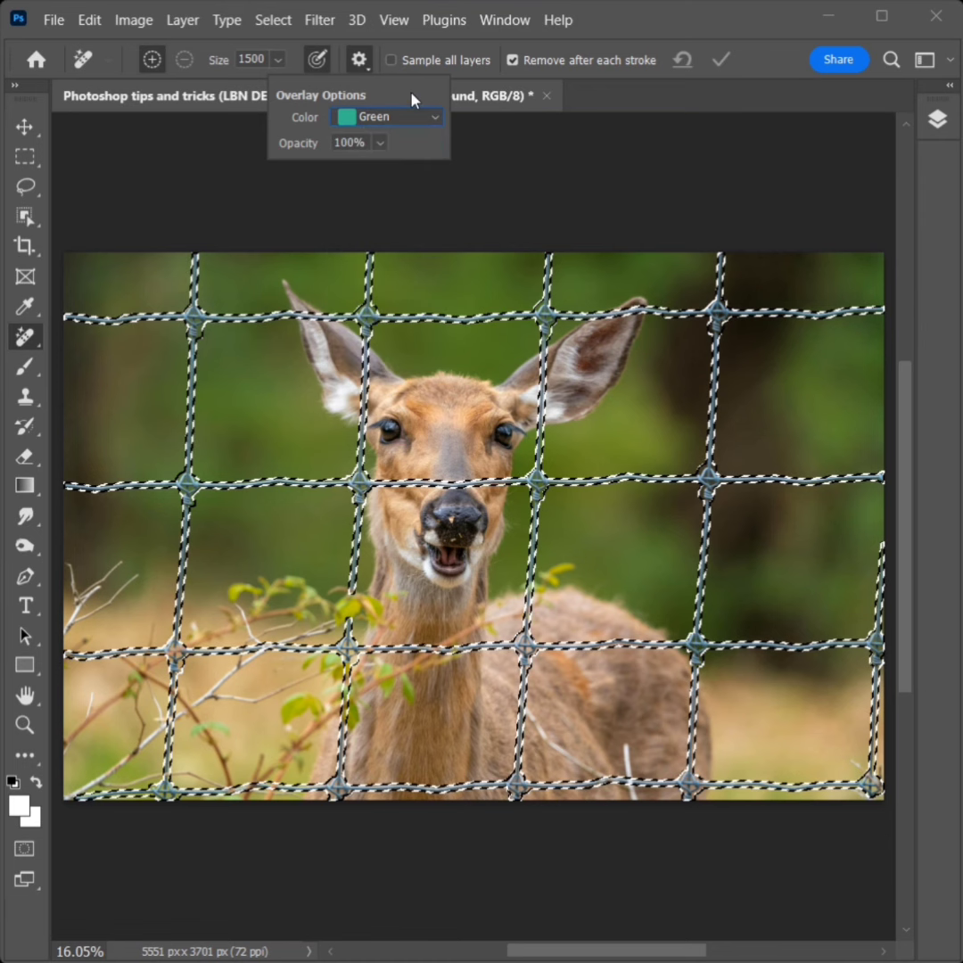